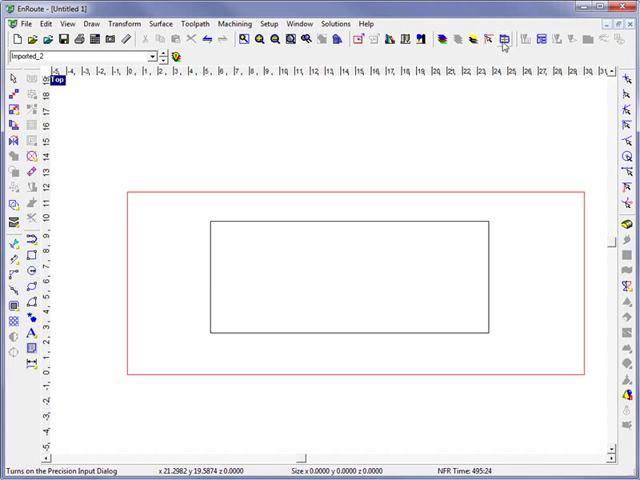
# Show the selected rectangle's dimensions and scale factors in the Precision Input Center
pyautogui.click(504, 40)
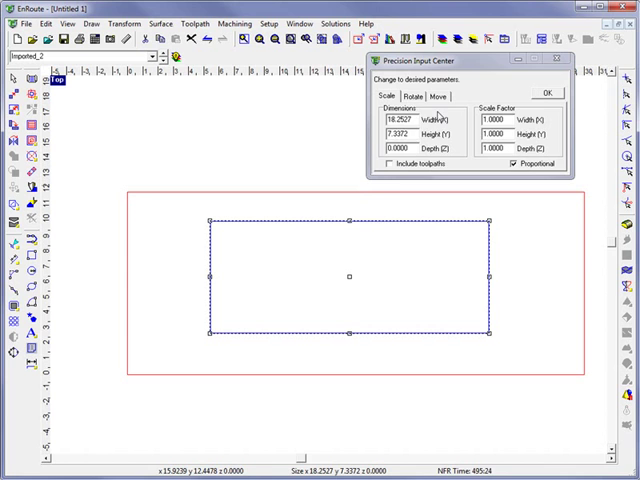
# Set up a 90-degree rotation of the rectangle about the Z axis
pyautogui.click(412, 96)
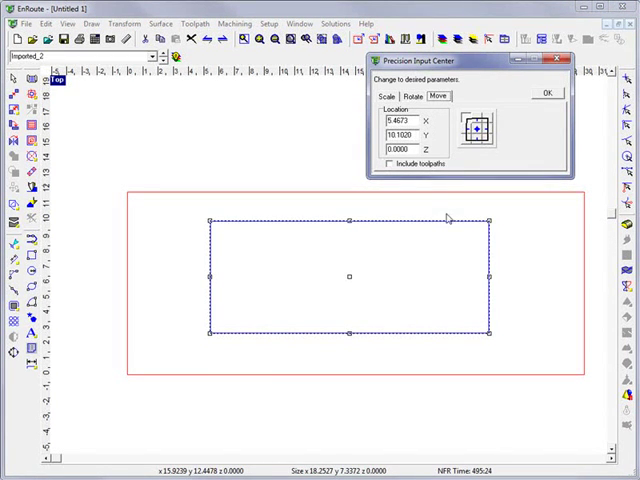
pyautogui.click(408, 96)
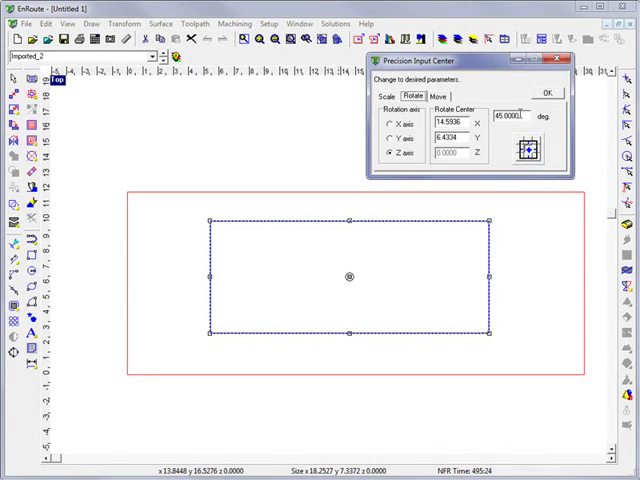
# Rotate the rectangle 90 degrees upright across the plate and show its position values
pyautogui.click(546, 92)
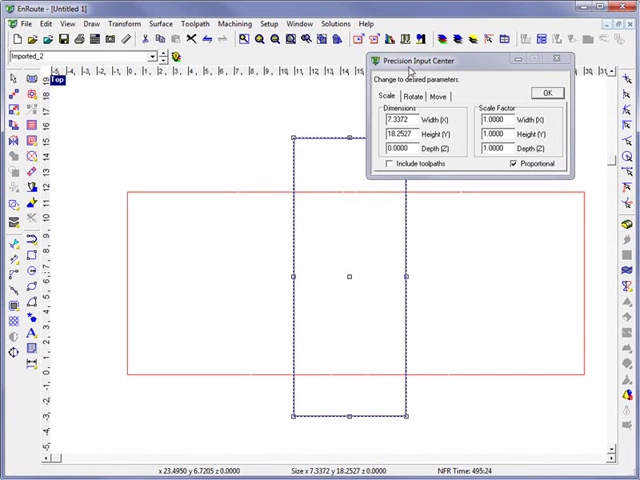
pyautogui.click(436, 96)
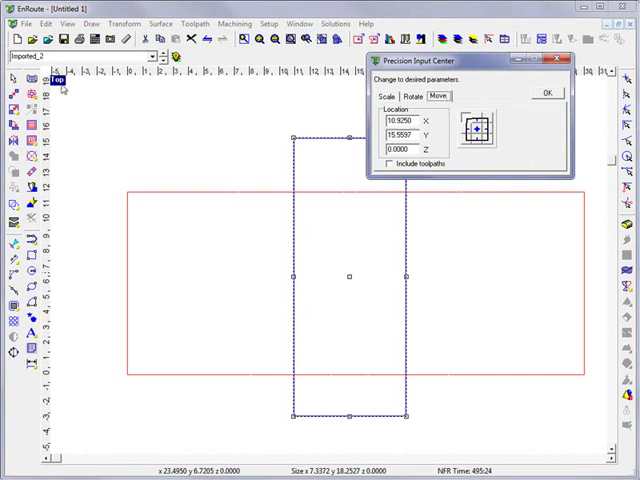